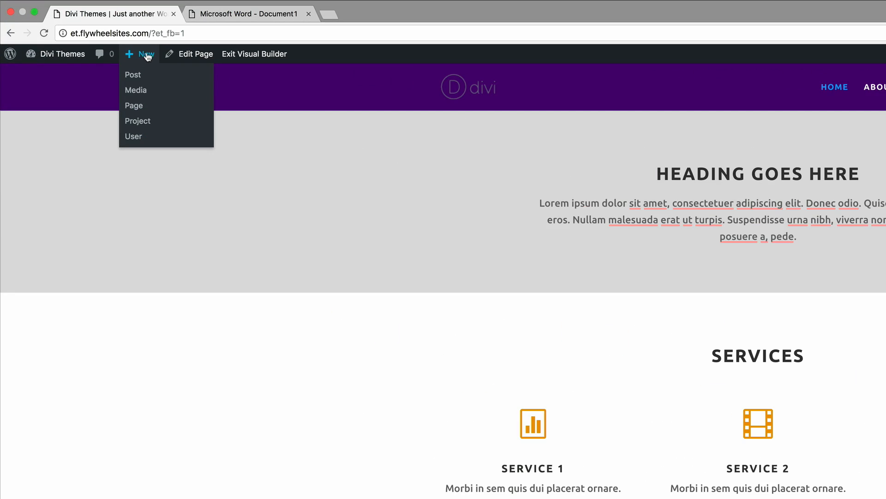
mouse_move(134, 106)
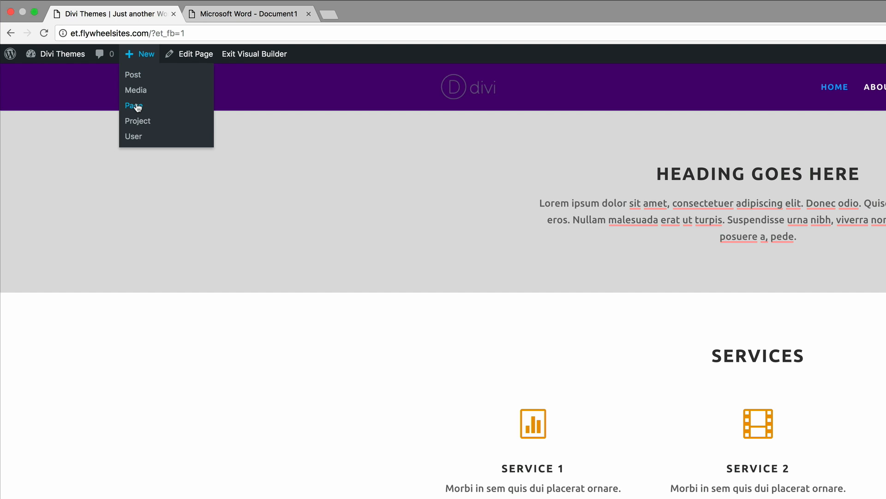
- Create a new page titled 'About us' and launch it in the Divi Visual Builder
left_click(134, 105)
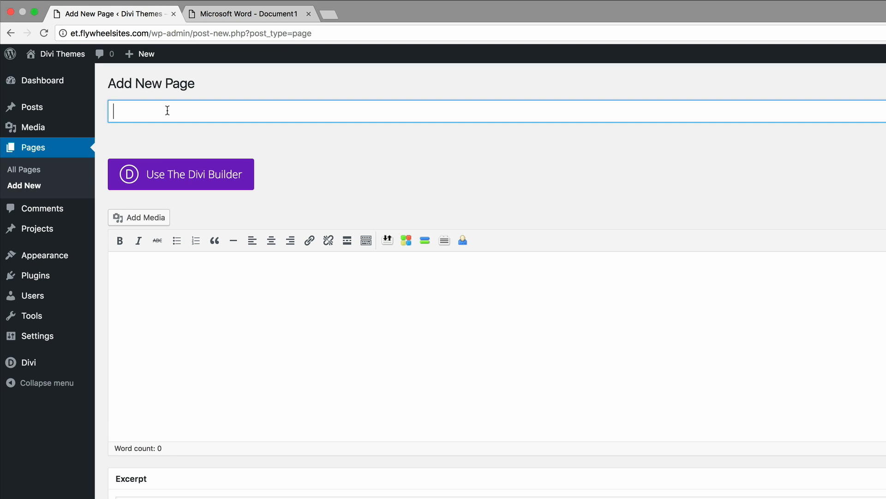
type("About us")
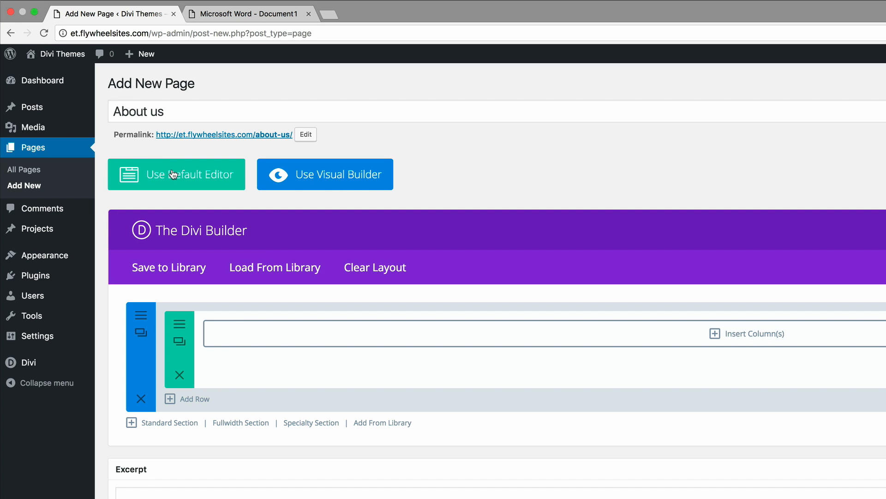
mouse_move(332, 180)
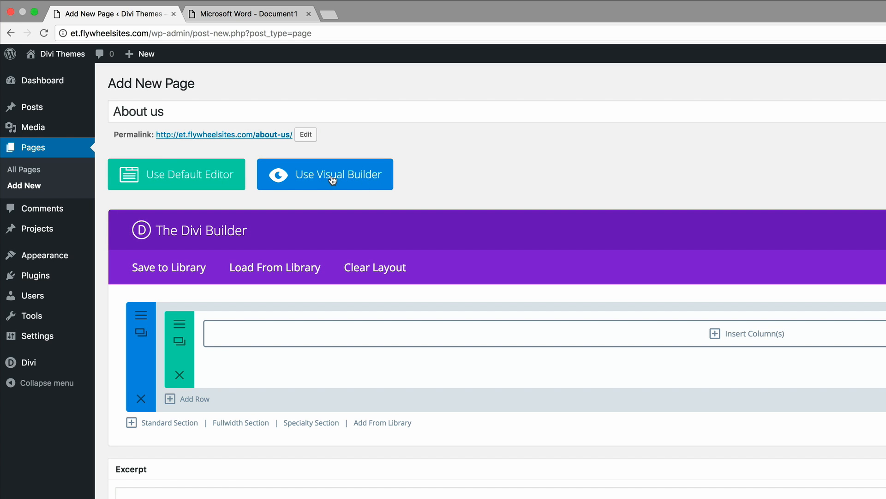
left_click(325, 174)
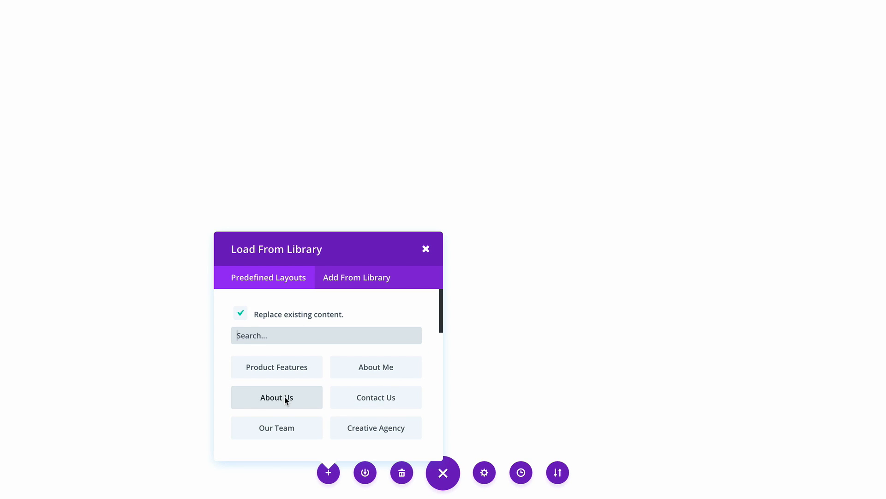
- Load Divi's About Us predefined layout, replacing the page's existing content
left_click(276, 397)
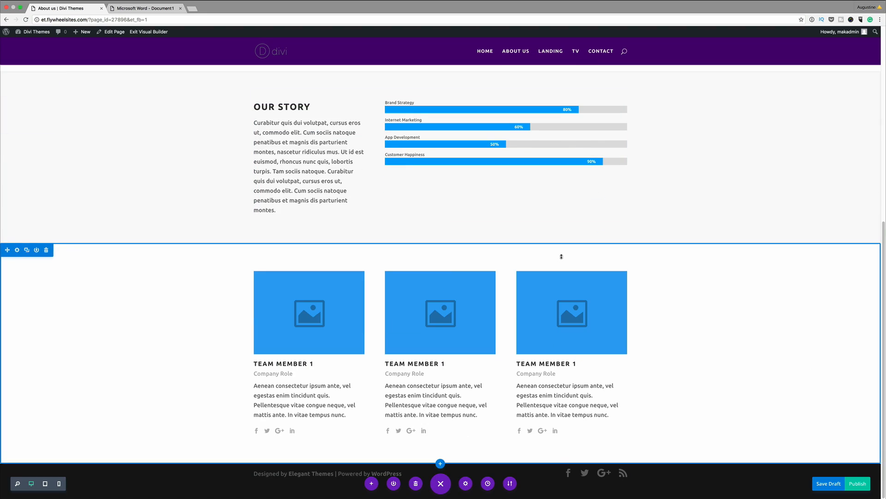
scroll("up", 3)
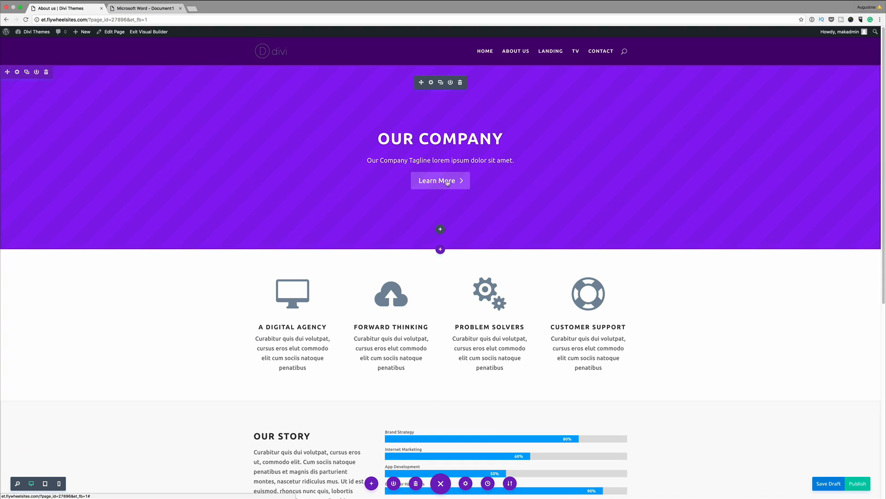
mouse_move(488, 198)
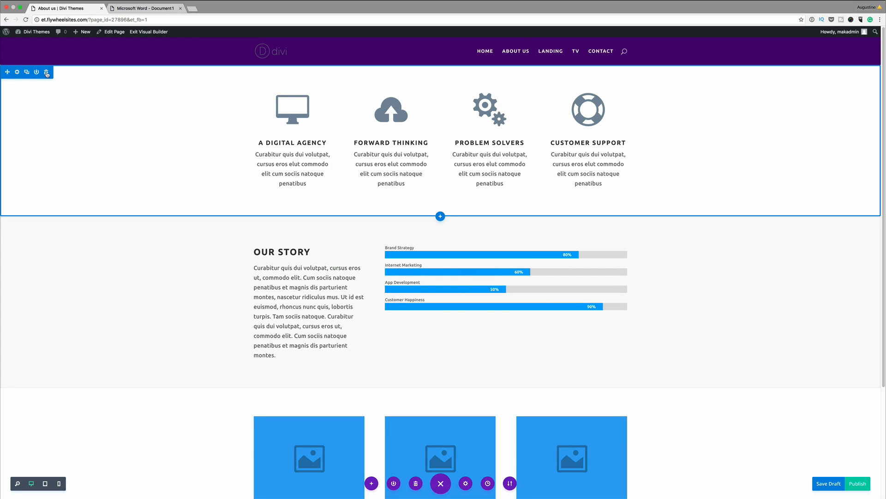
- Scroll down and insert a new row above the team members section
scroll("down", 3)
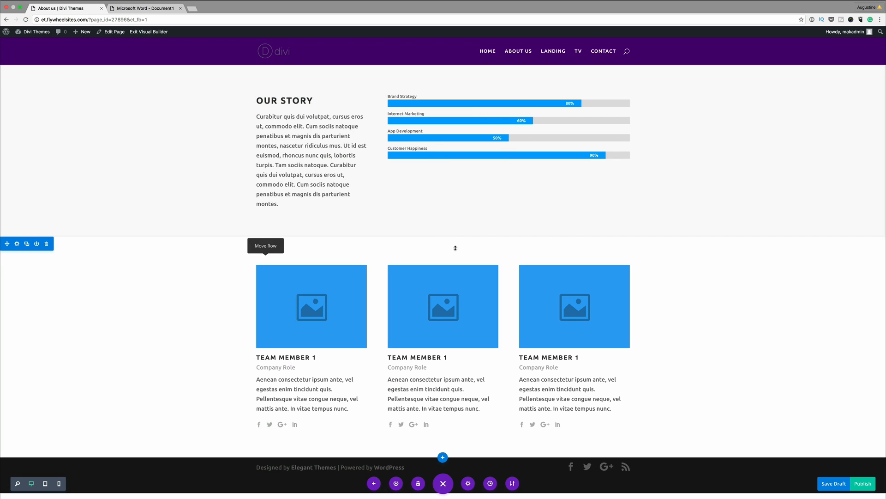
left_click(443, 237)
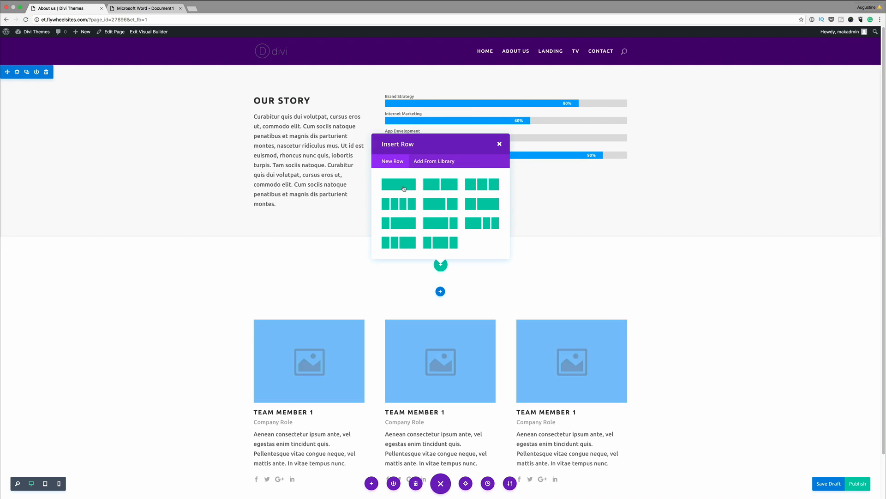
- Make the new row a single column holding a Text module
left_click(398, 184)
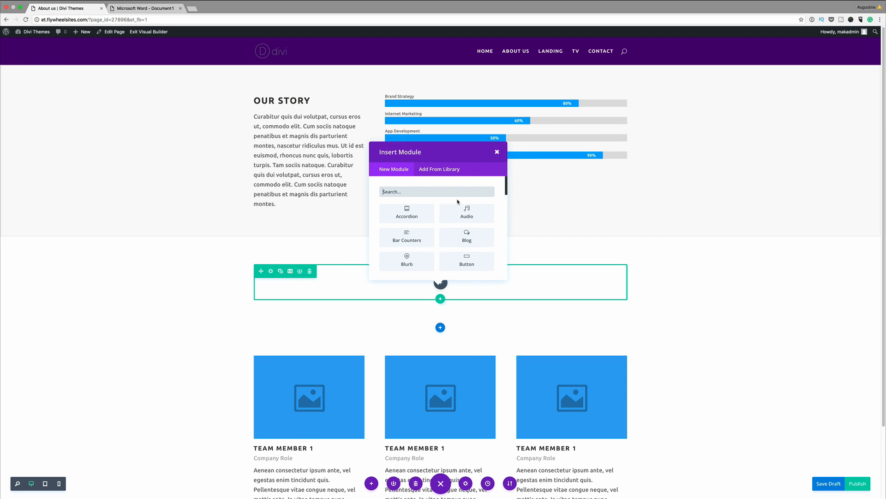
type("tex")
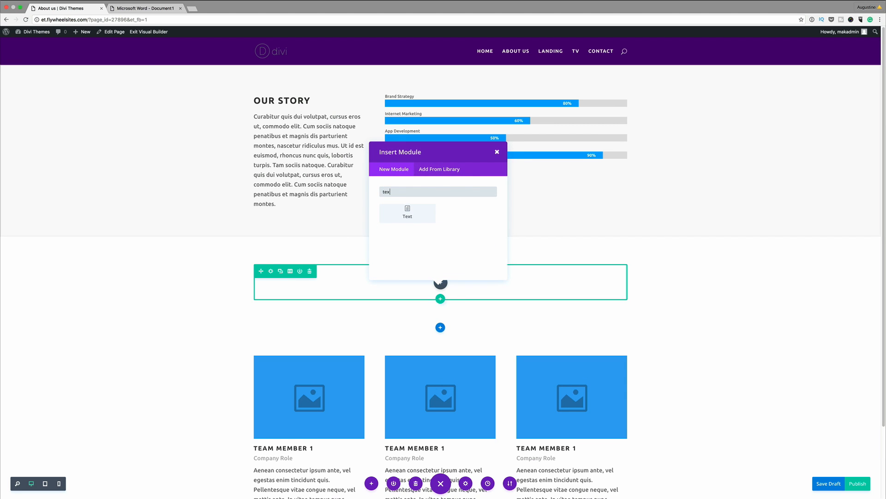
left_click(407, 211)
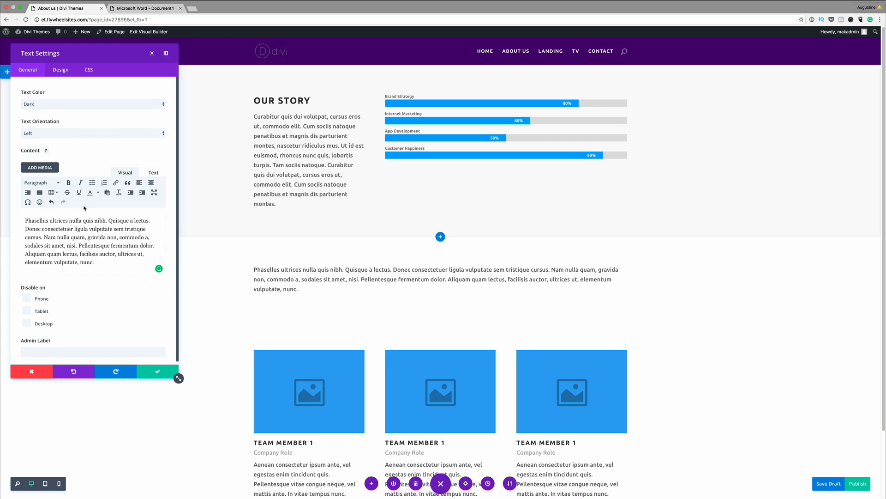
- Center the Text module, add a 'Heading title' line, and save
left_click(93, 133)
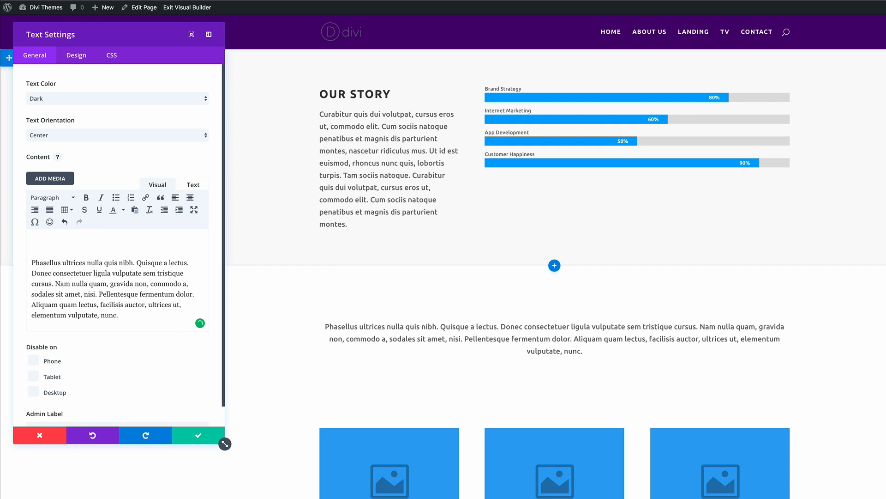
type("Heading title")
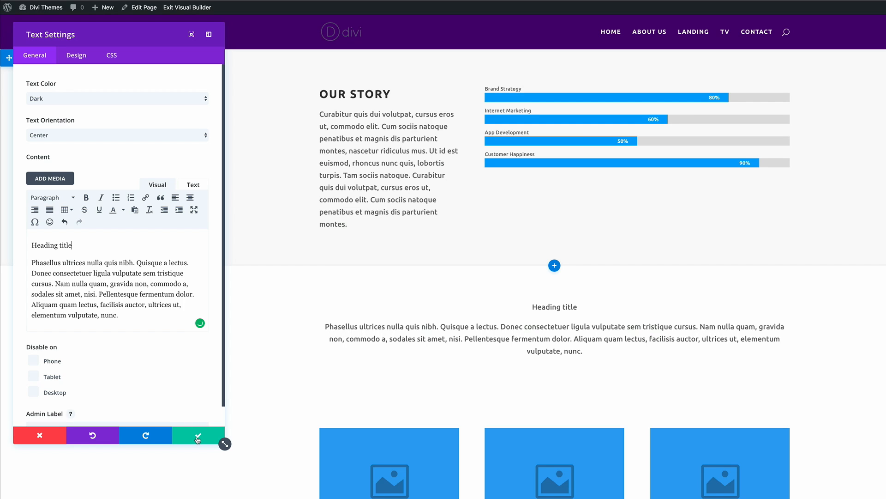
left_click(198, 435)
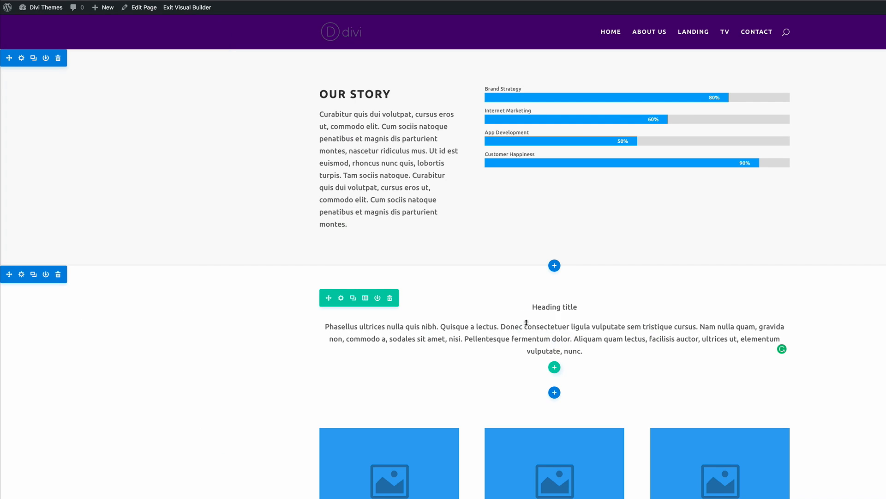
- Format 'Heading title' as a heading and move its section above Our Story
double_click(571, 306)
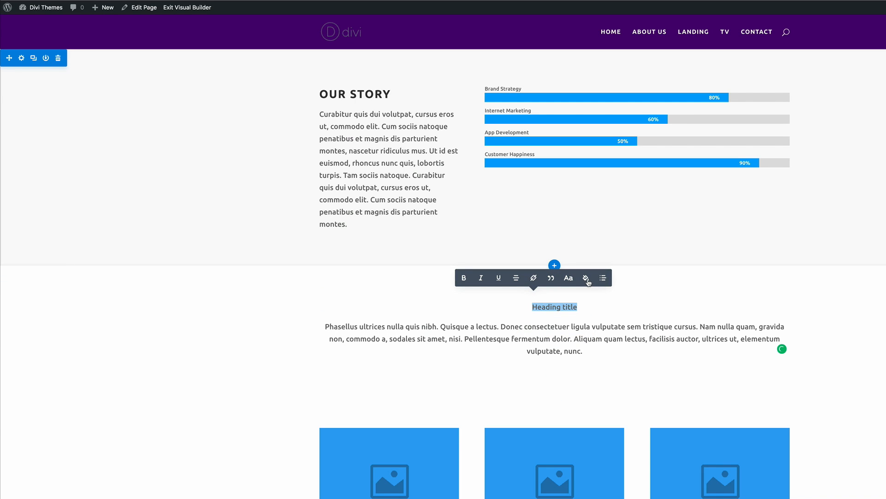
left_click(568, 277)
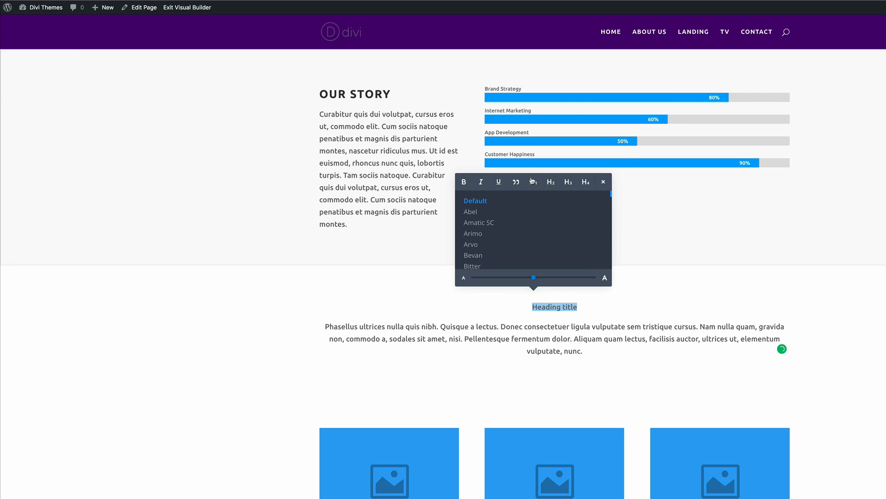
left_click(532, 181)
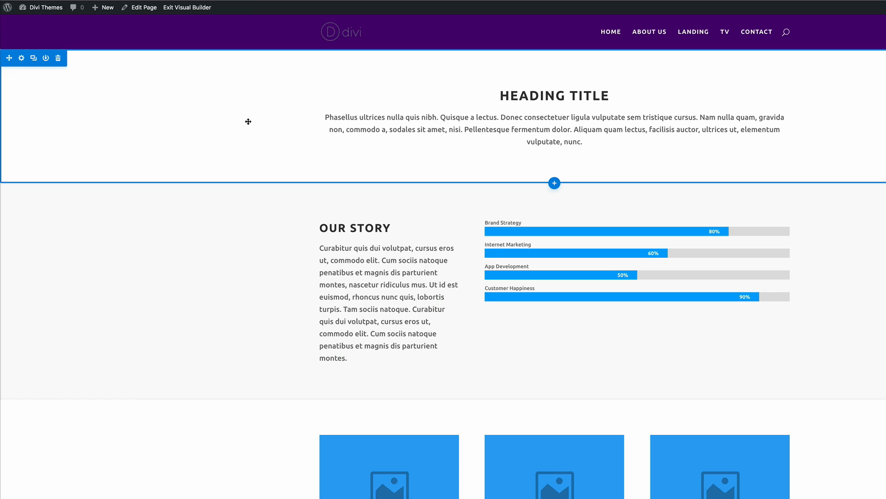
mouse_move(262, 133)
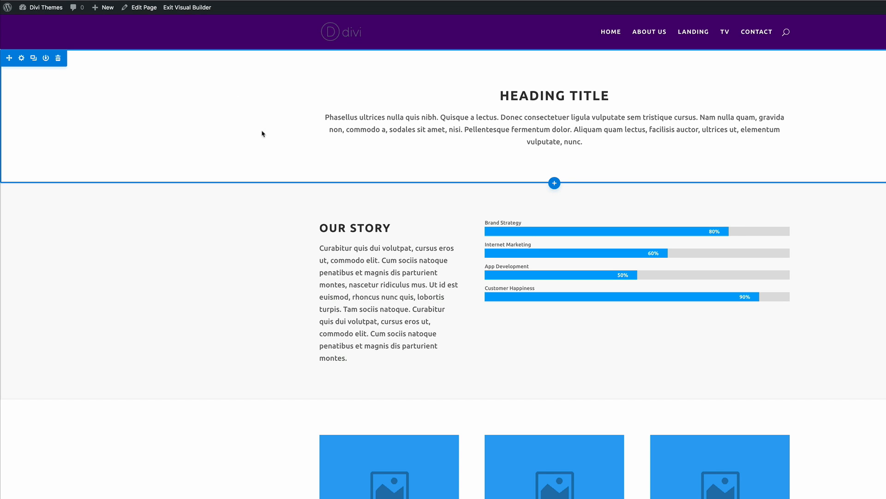
mouse_move(254, 87)
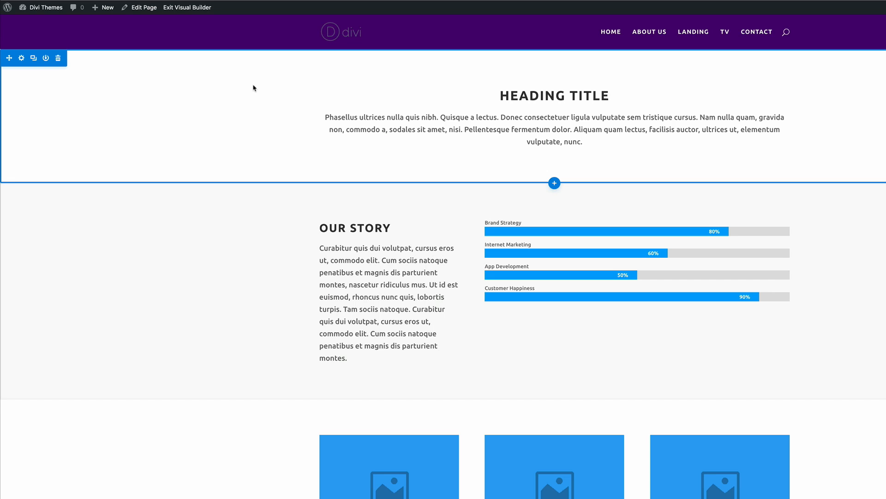
mouse_move(209, 141)
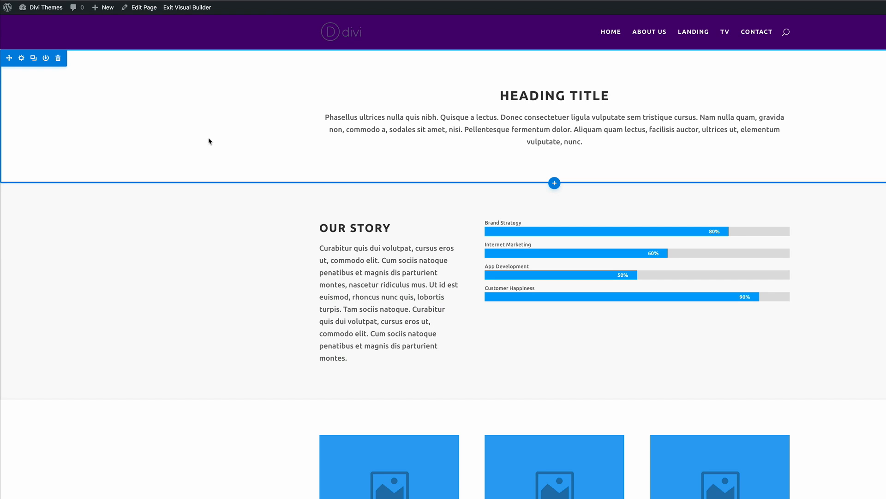
scroll("down", 3)
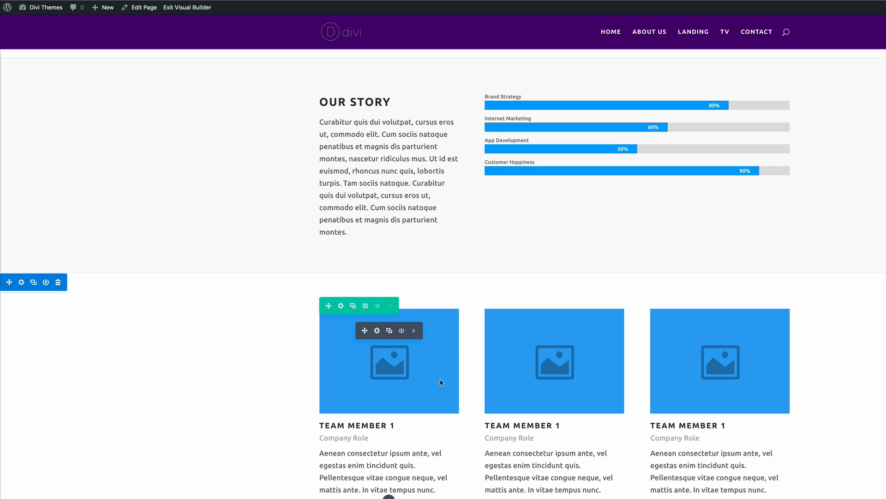
mouse_move(752, 356)
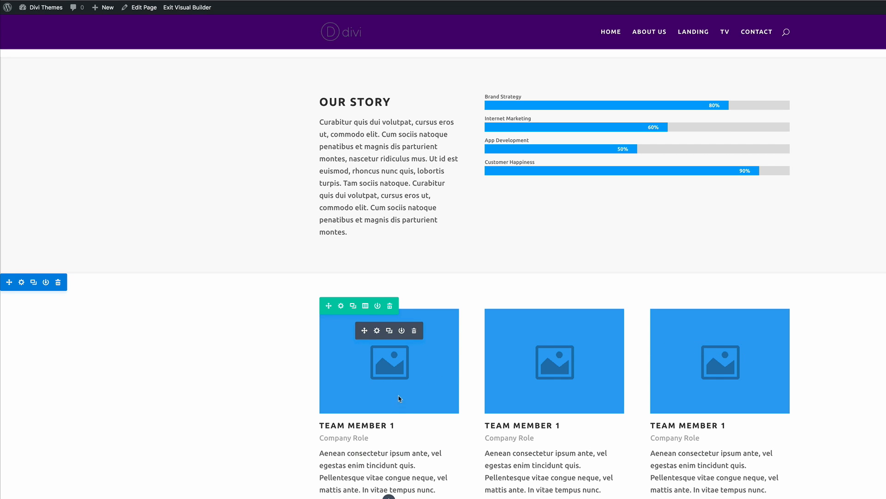
mouse_move(411, 373)
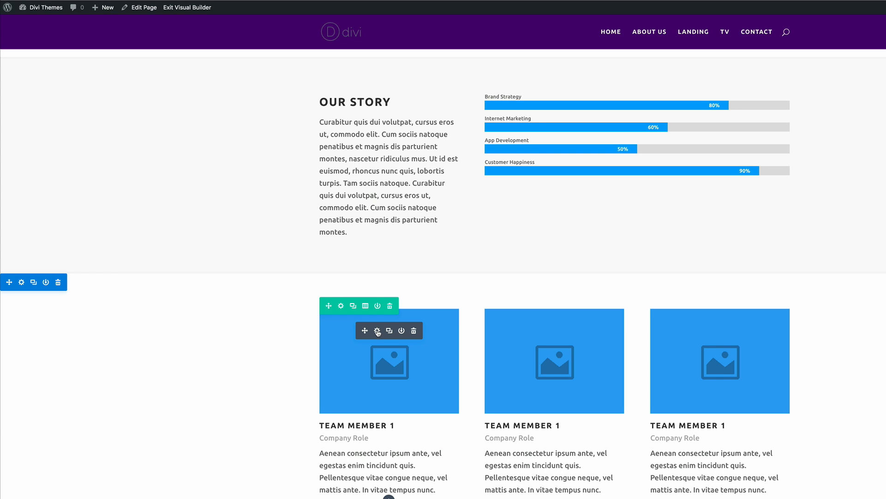
- Open Person Settings for the first team member's module
left_click(377, 330)
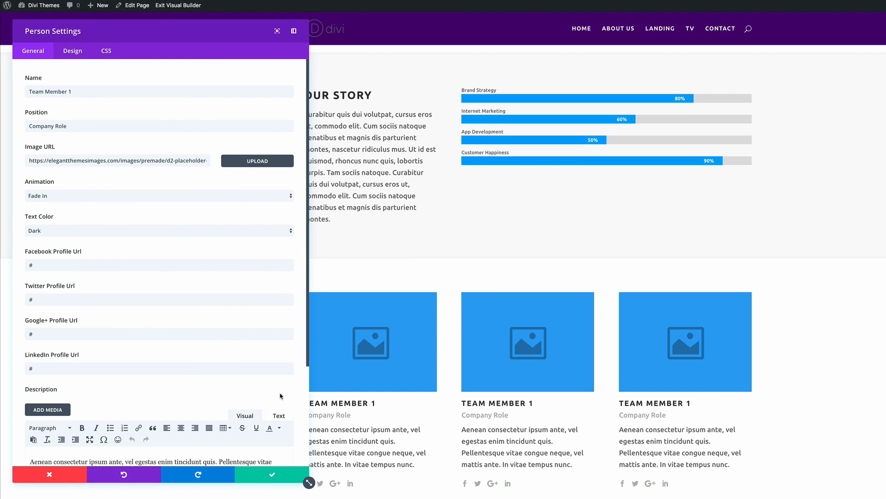
mouse_move(209, 160)
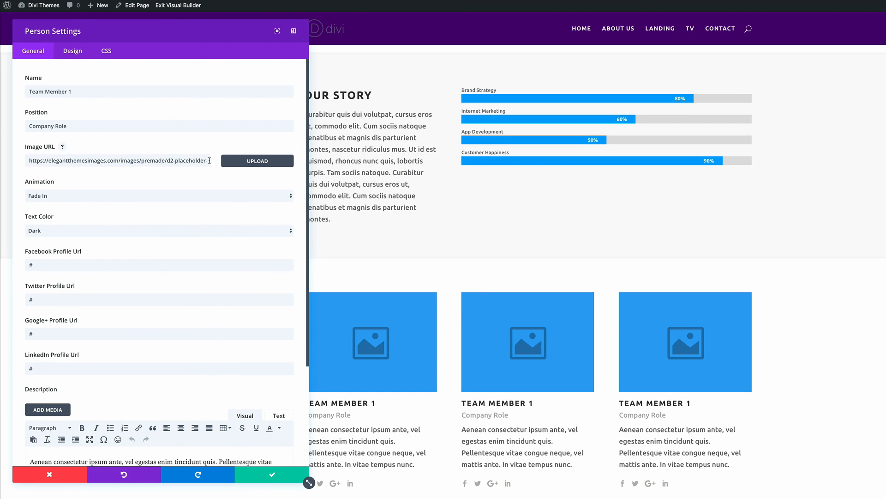
mouse_move(395, 336)
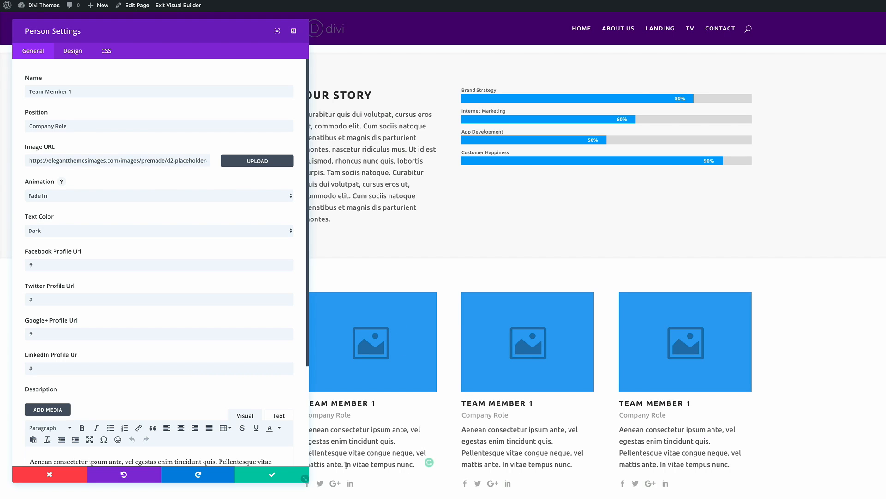
mouse_move(423, 393)
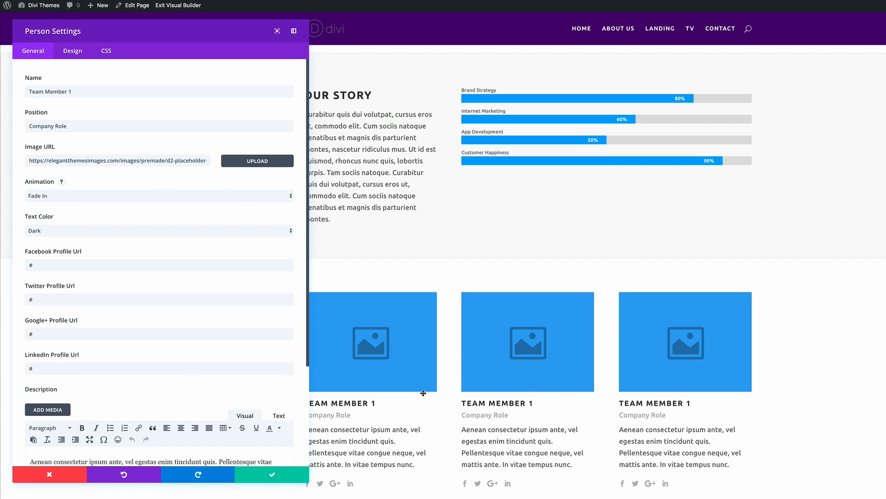
- Open the member image picker on its Upload Files tab
left_click(257, 161)
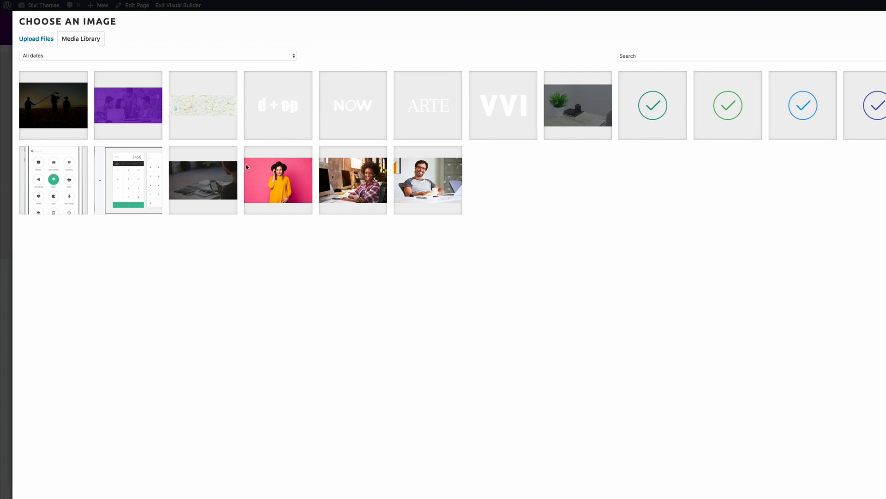
mouse_move(113, 33)
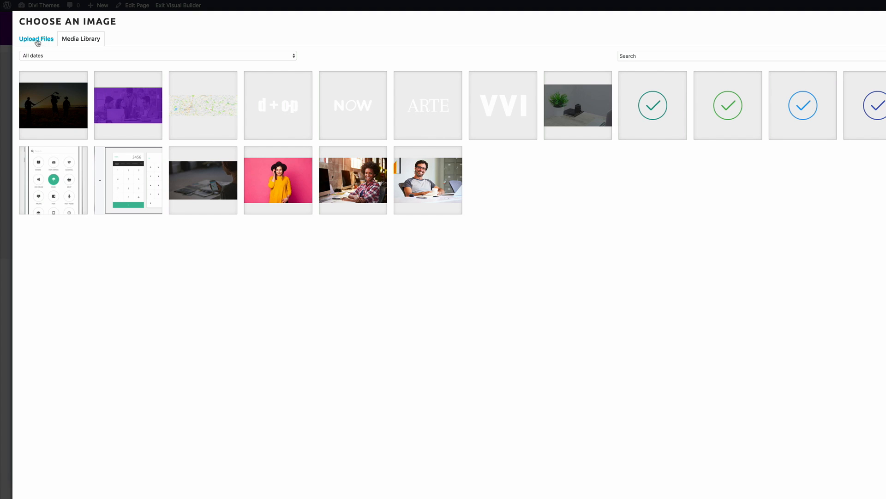
left_click(36, 39)
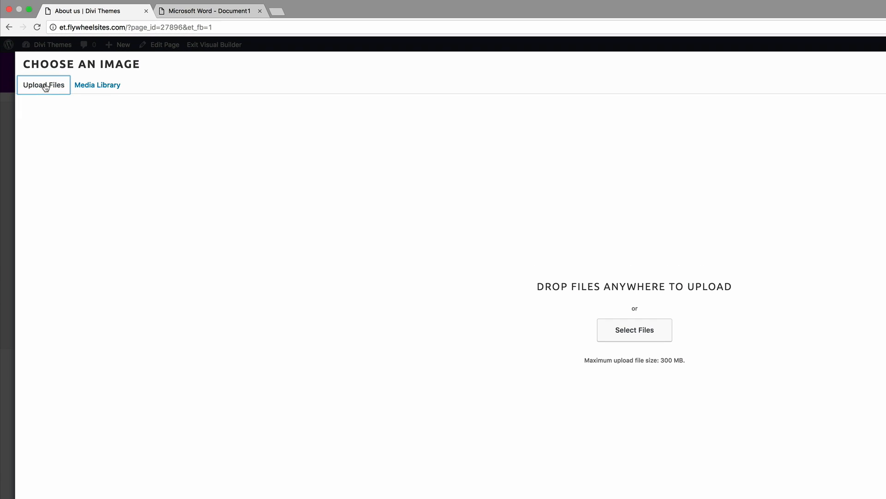
- Upload an image file from the DIVI 3.0 LIVE folder
left_click(633, 329)
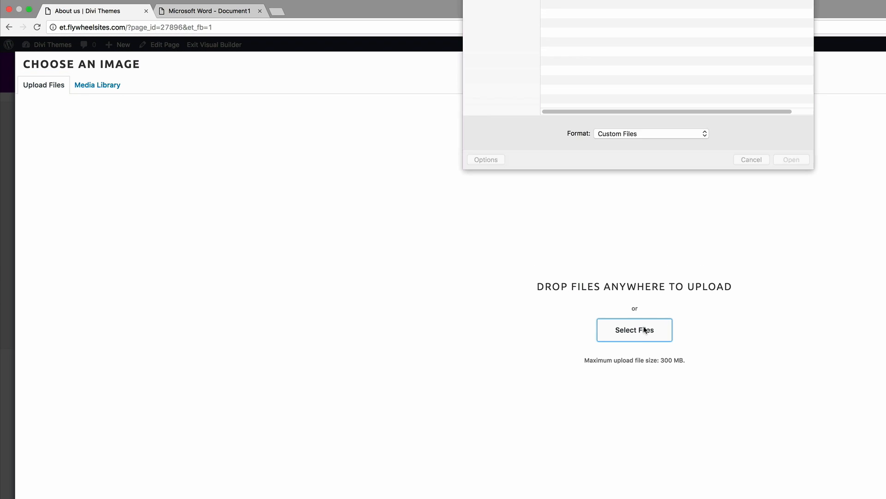
left_click(634, 330)
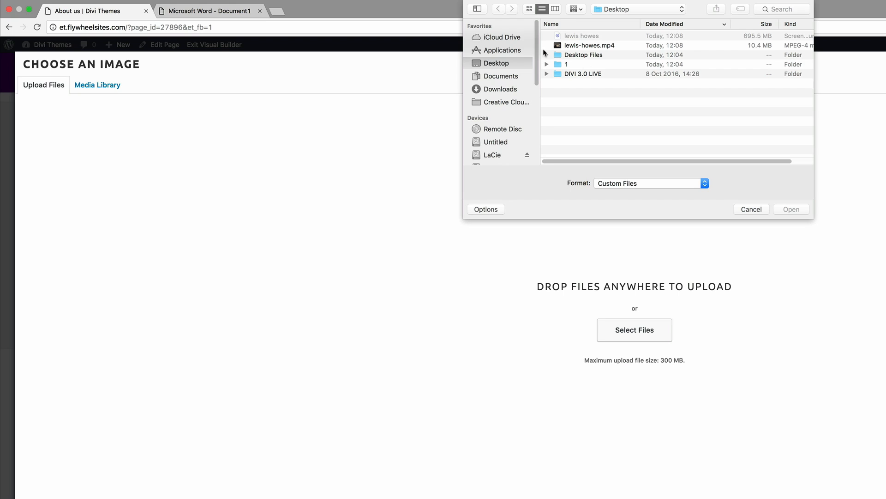
mouse_move(571, 78)
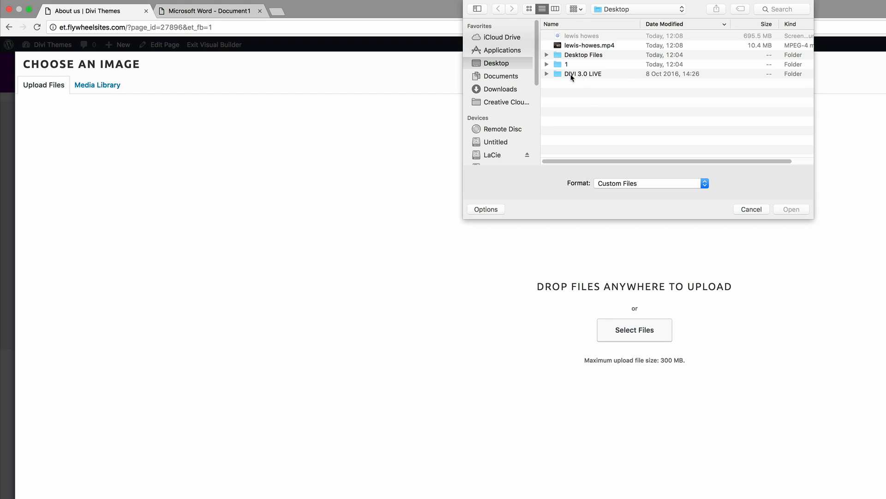
left_click(547, 74)
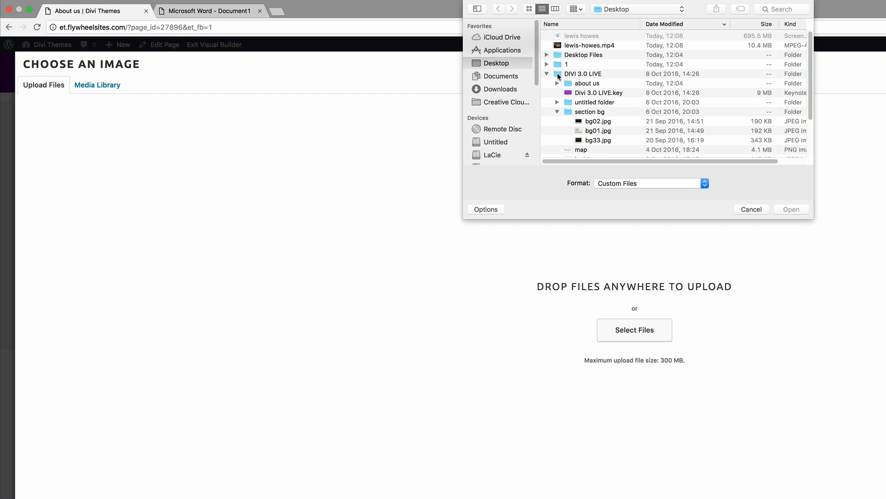
scroll("down", 3)
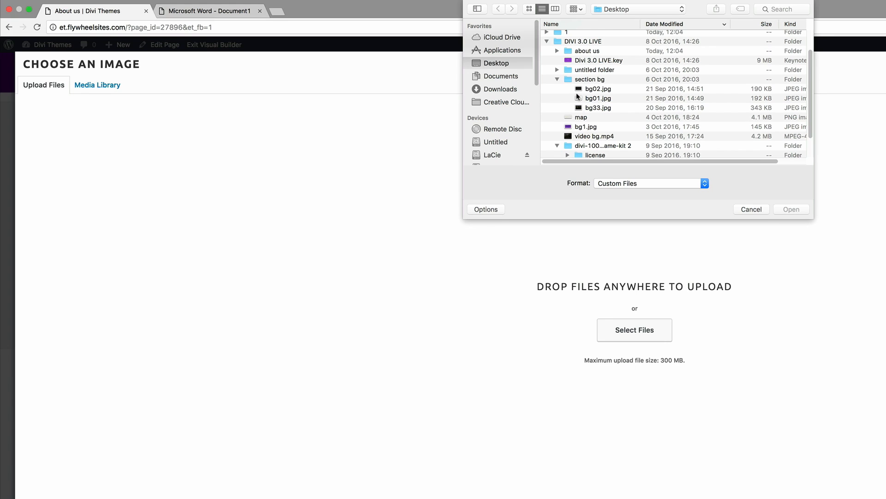
mouse_move(600, 105)
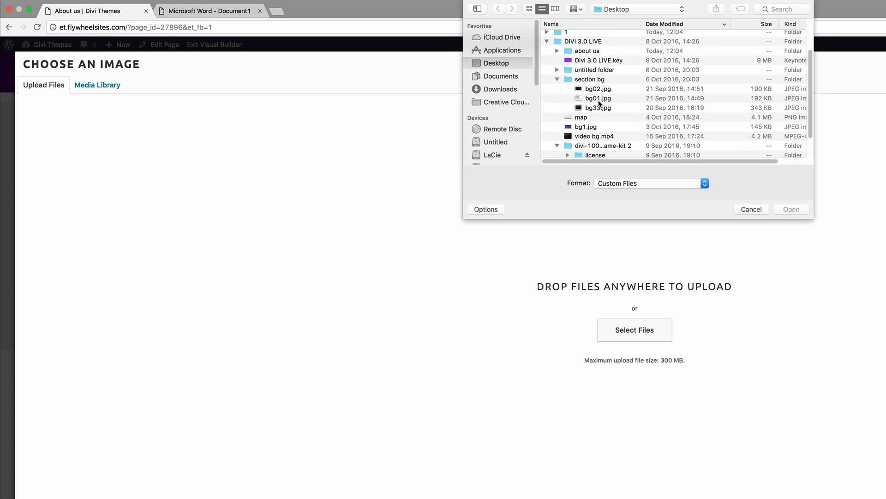
left_click(597, 98)
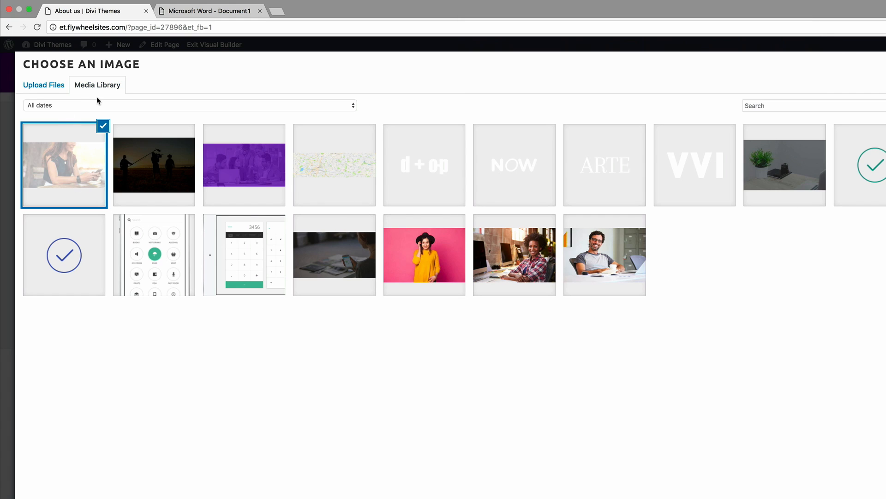
mouse_move(30, 108)
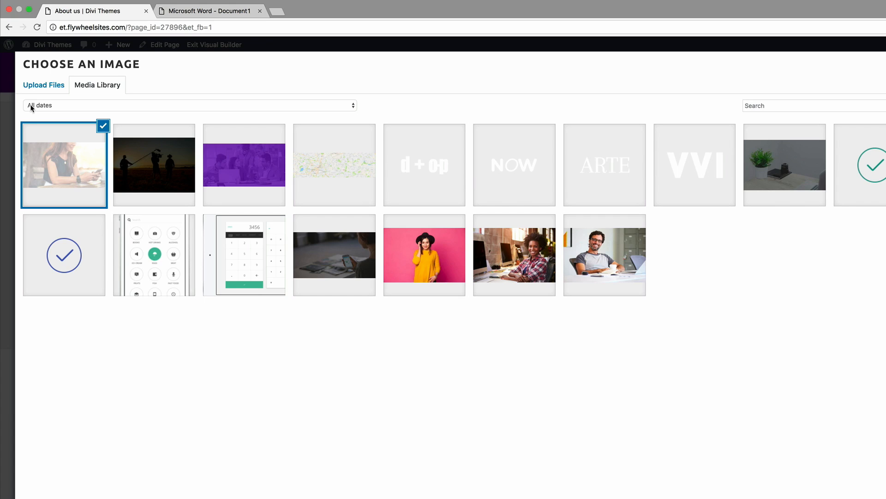
mouse_move(388, 269)
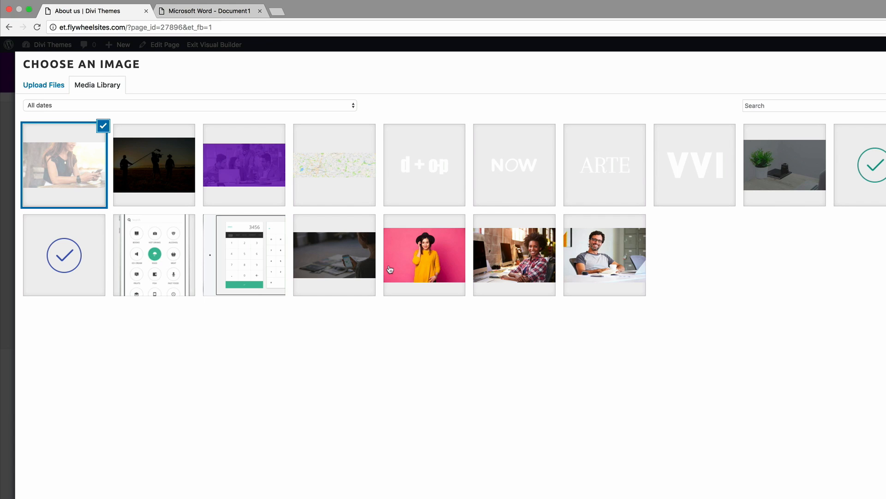
mouse_move(436, 267)
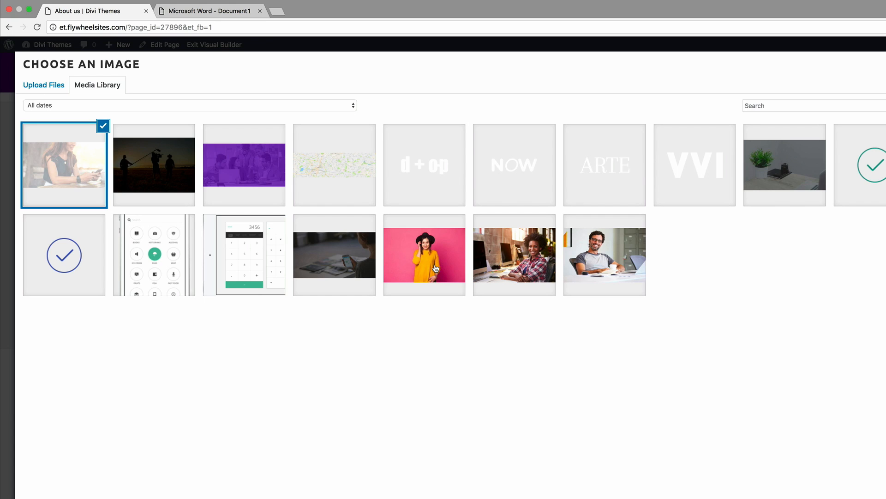
- Set the smiling man with glasses as the first member's photo
left_click(580, 245)
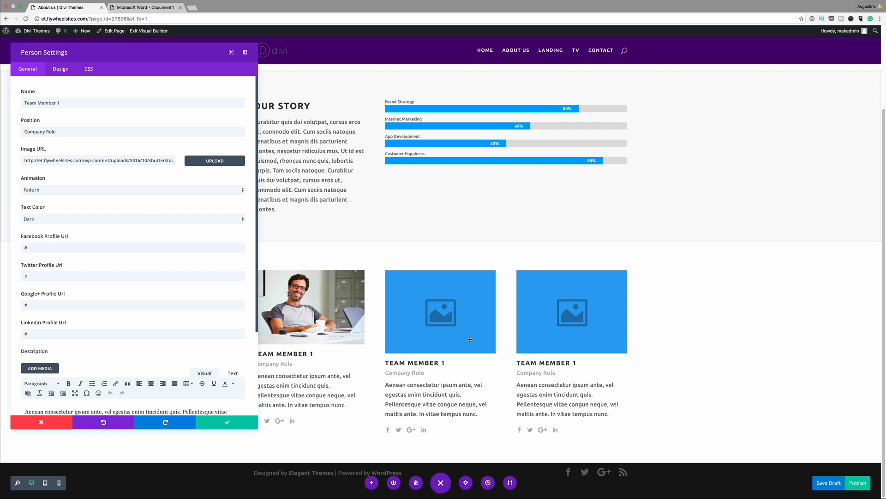
mouse_move(257, 429)
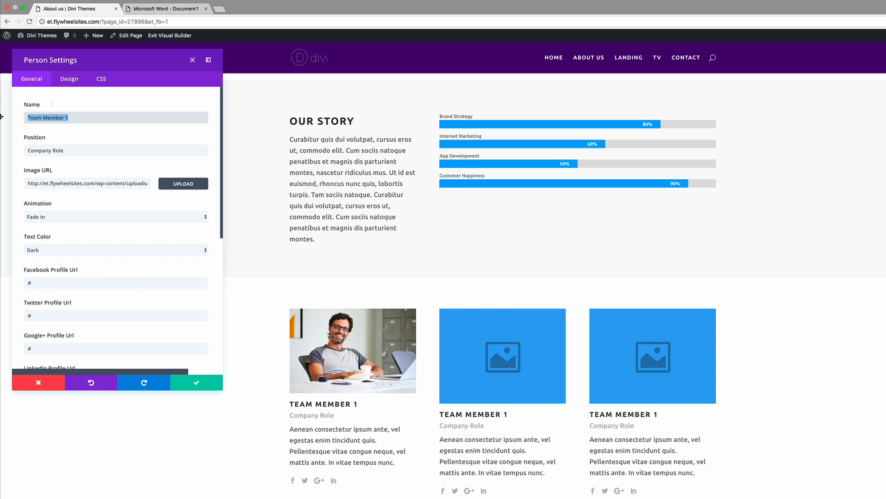
- Name the first team member Jack with the role Creative Director
type("Jack")
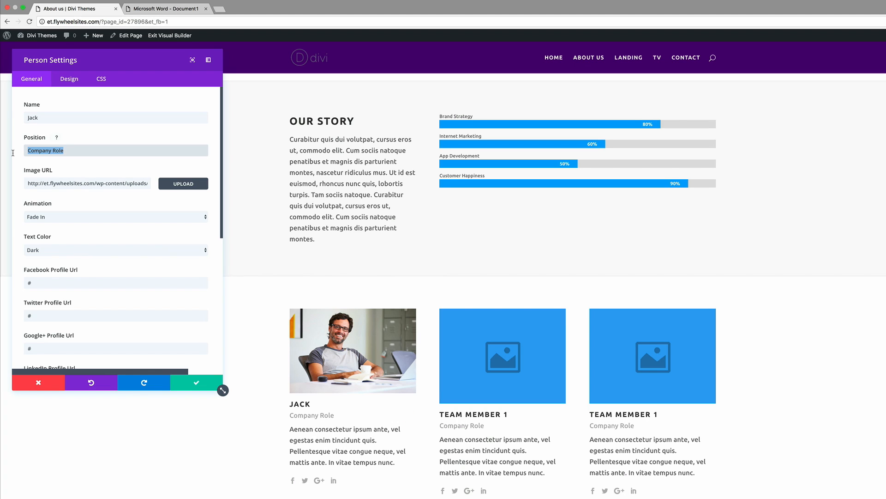
type("Creative Director")
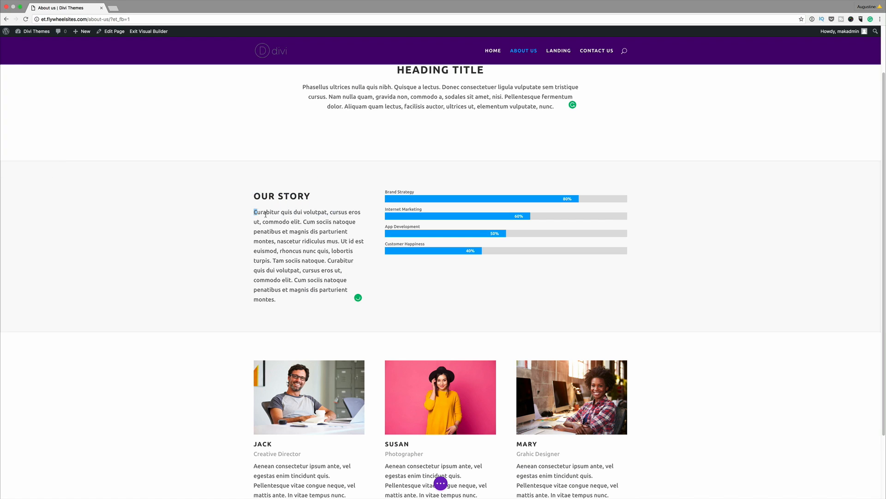
- Drag the Customer Happiness bar counter to 40%
left_click_drag(254, 211, 277, 299)
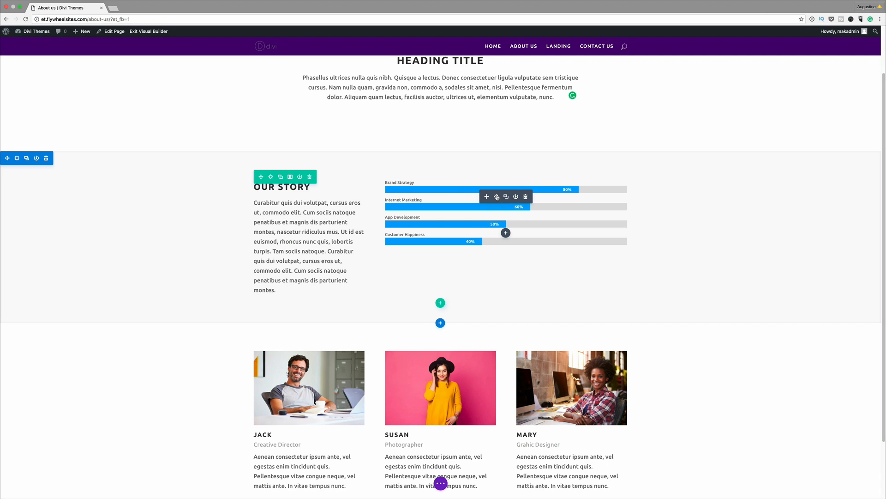
- Set the Customer Happiness bar counter's percent to 80
left_click(497, 197)
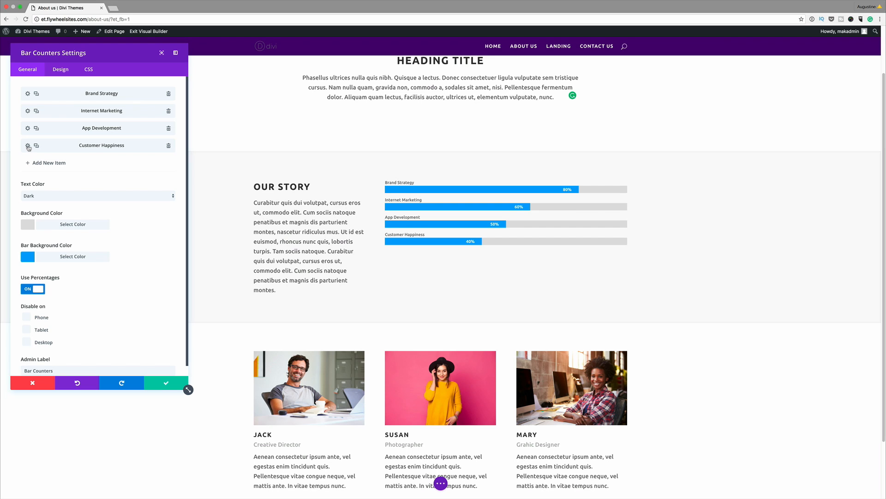
left_click(27, 146)
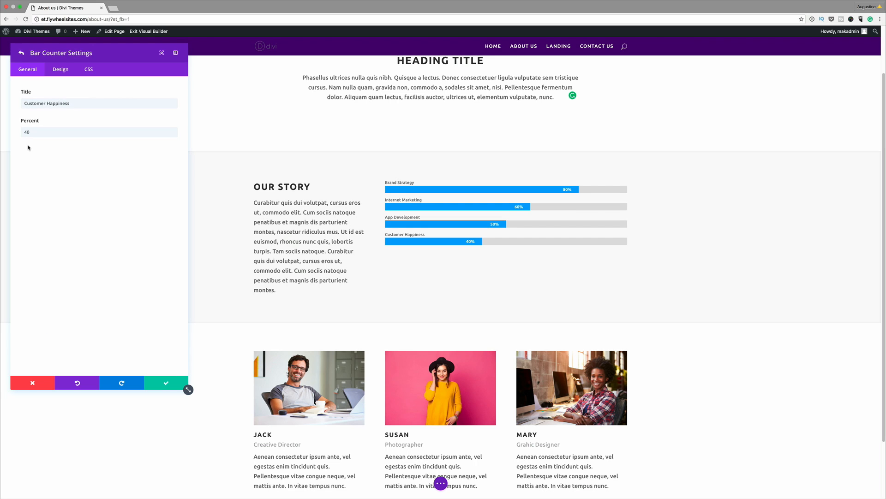
left_click(98, 132)
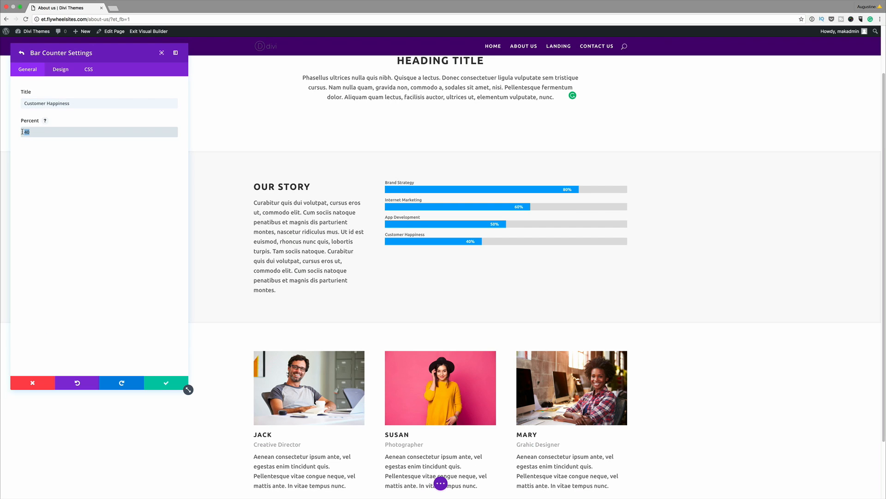
type("80")
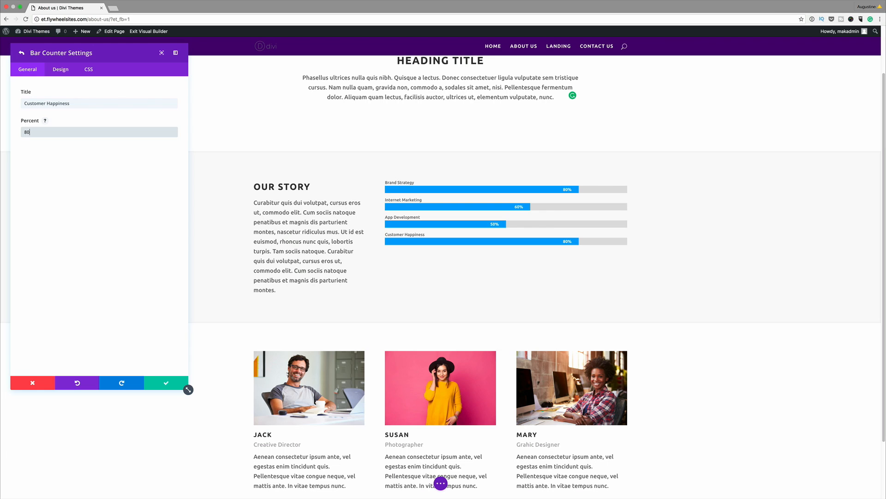